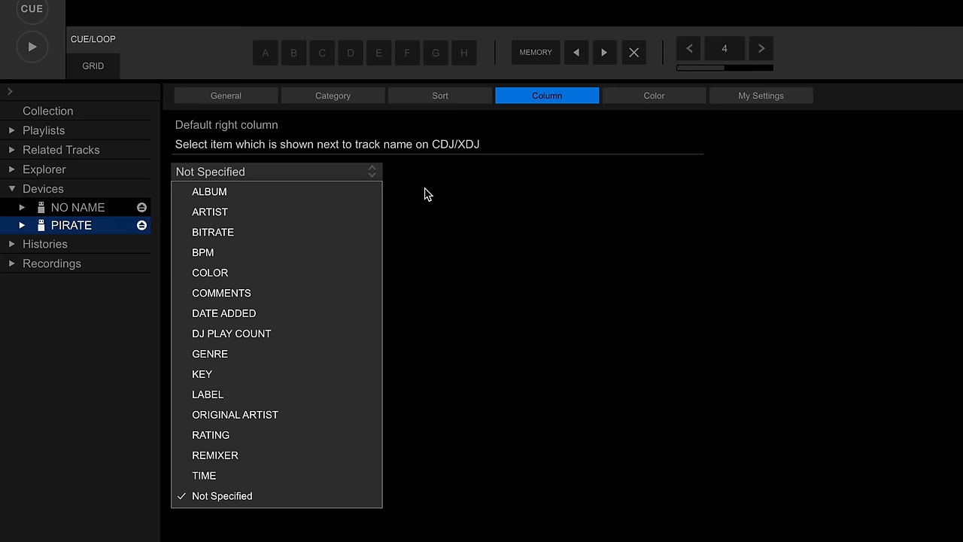
mouse_move(301, 374)
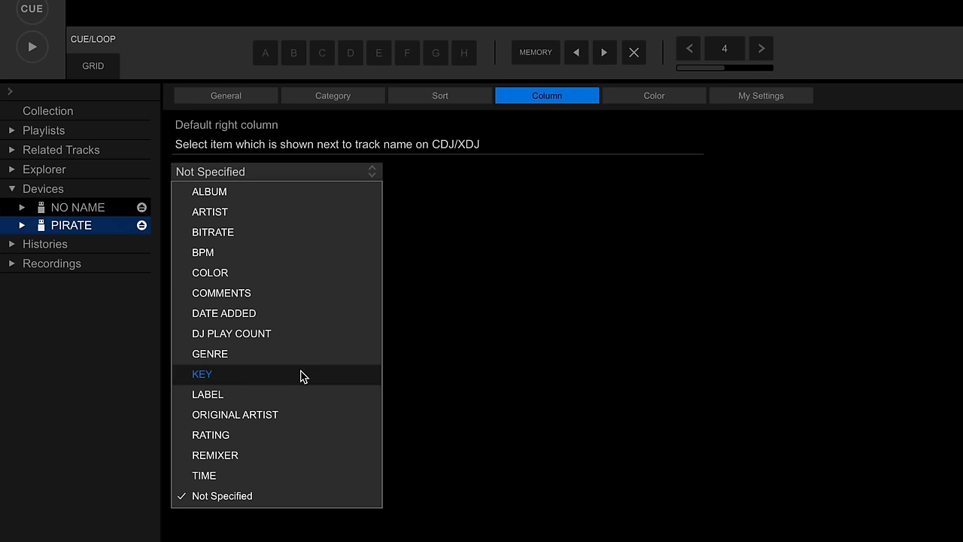
mouse_move(279, 253)
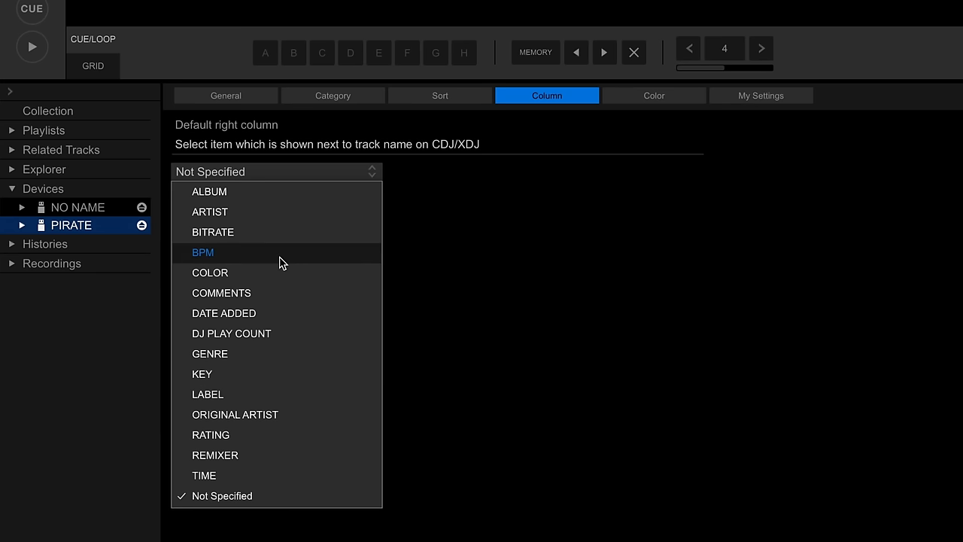